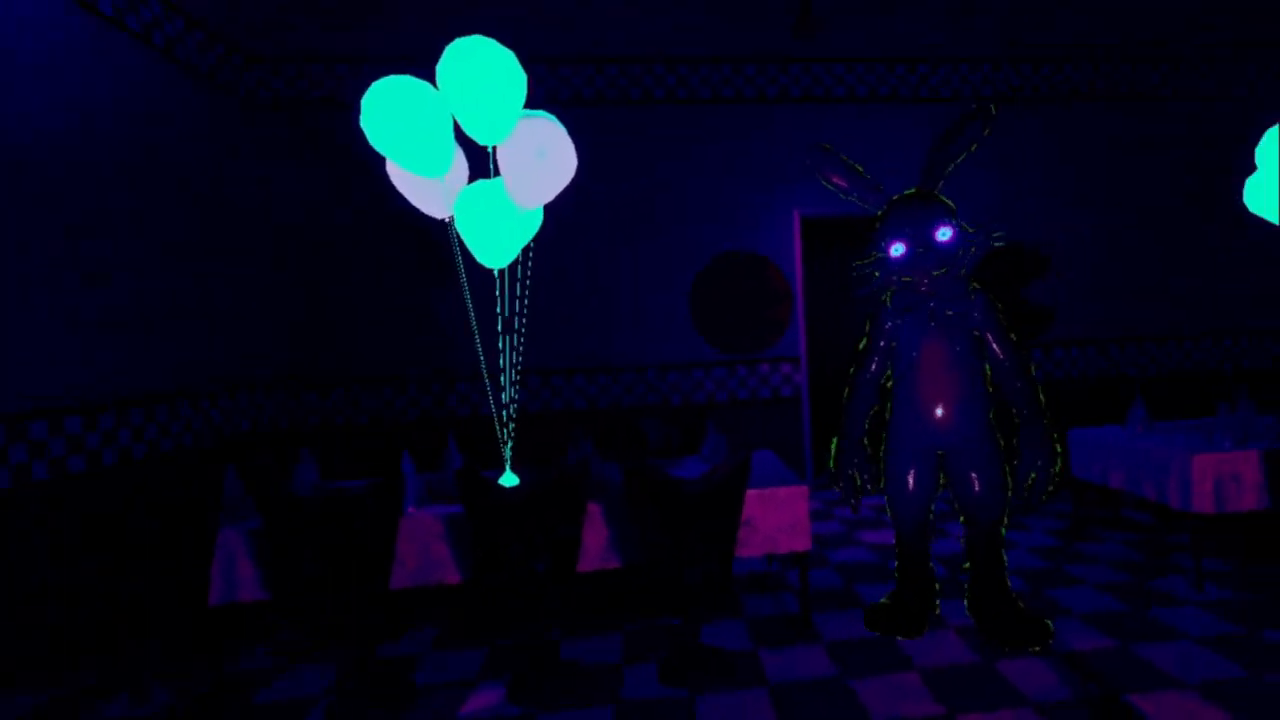
pyautogui.hscroll(3)
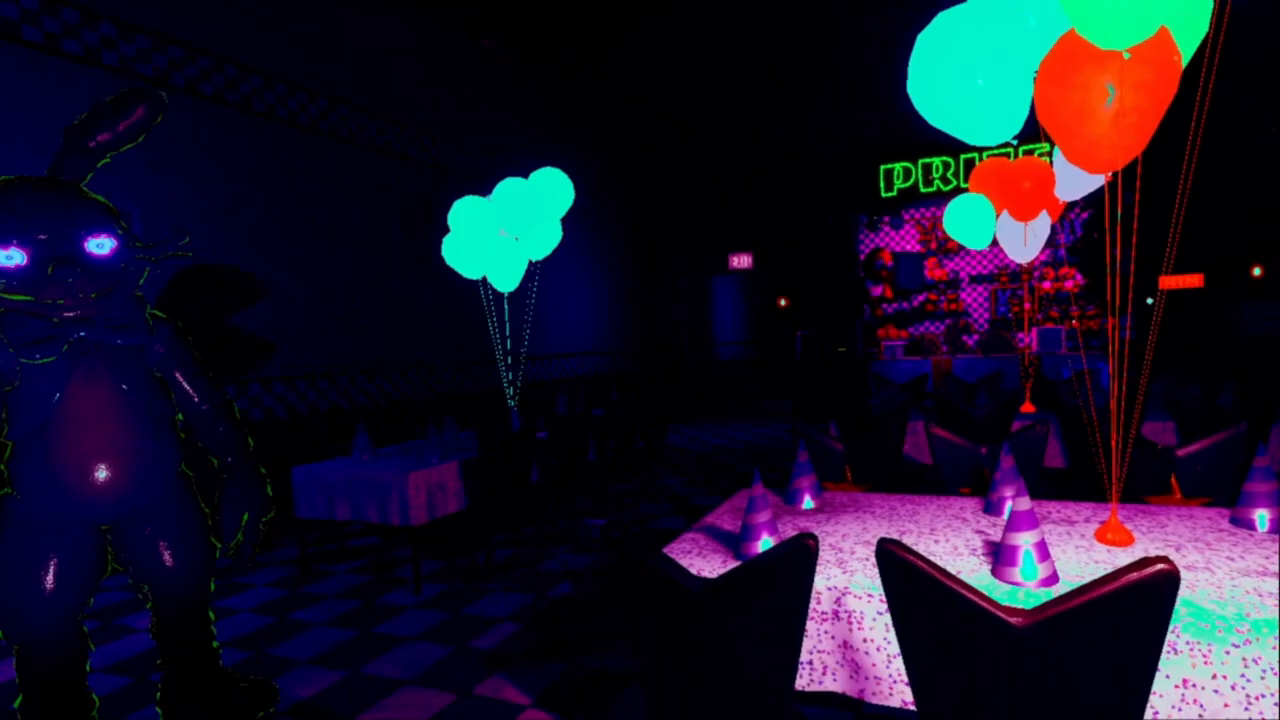